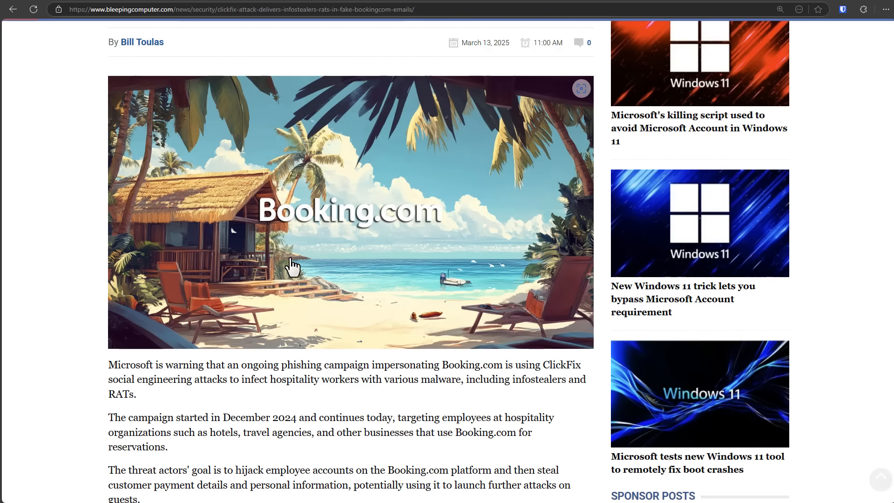
mouse_move(401, 252)
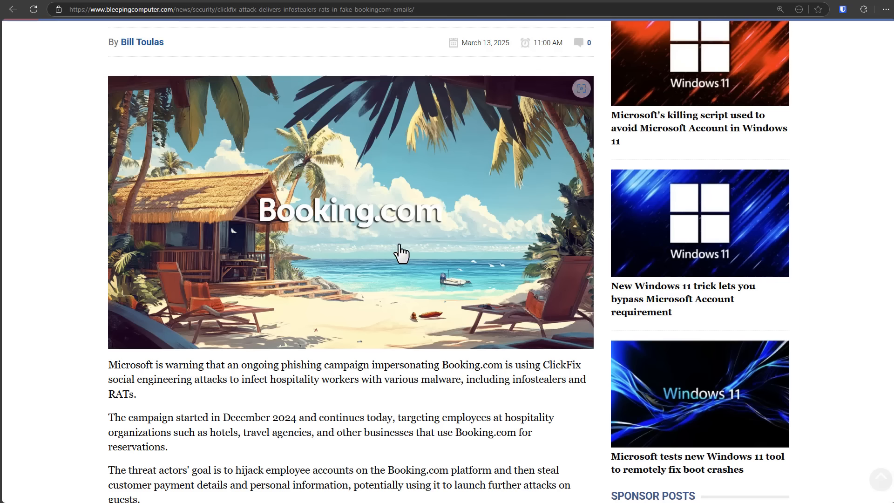
mouse_move(415, 268)
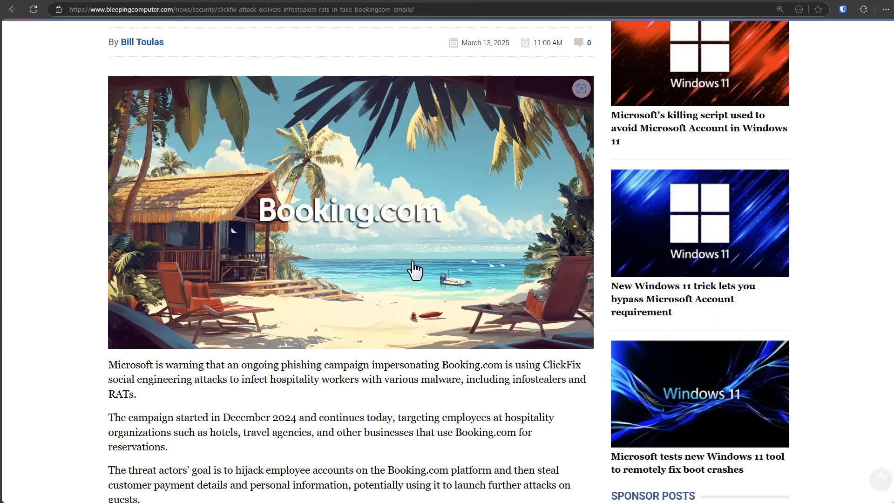
mouse_move(405, 262)
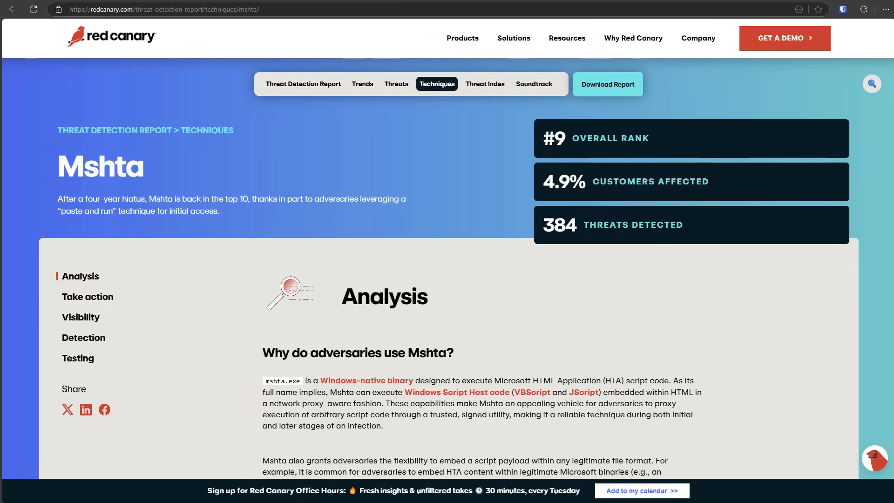
mouse_move(54, 168)
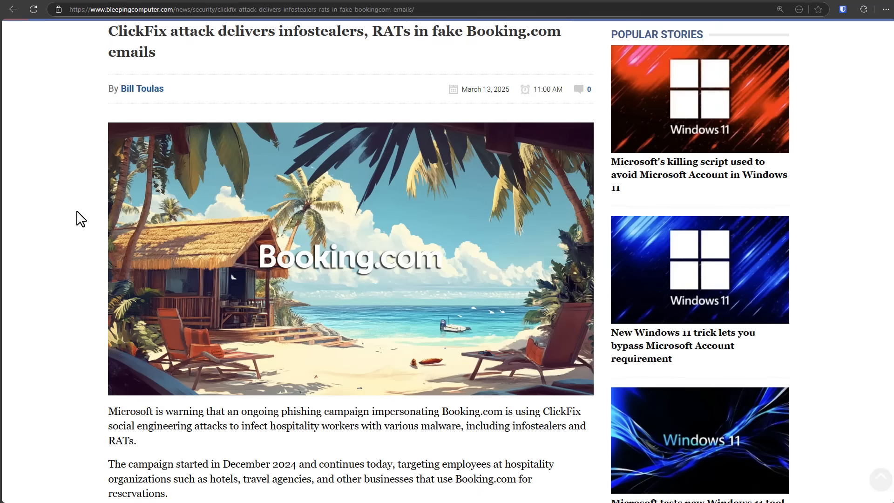
Scroll the article down to the 'Malicious mshta command copied to Windows clipboard' image
scroll("down", 3)
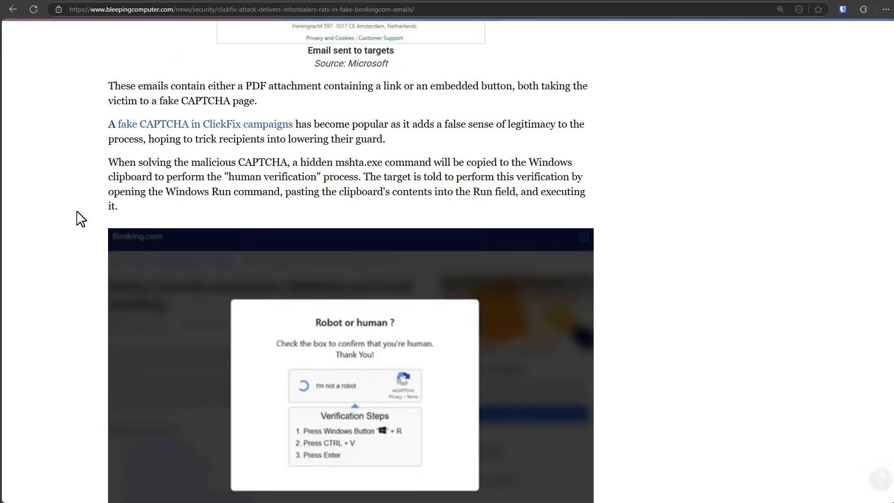
scroll("down", 3)
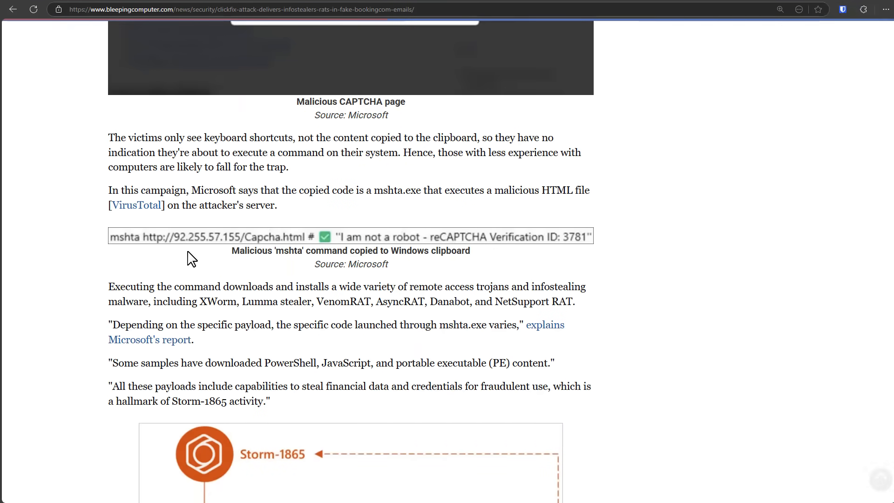
mouse_move(119, 253)
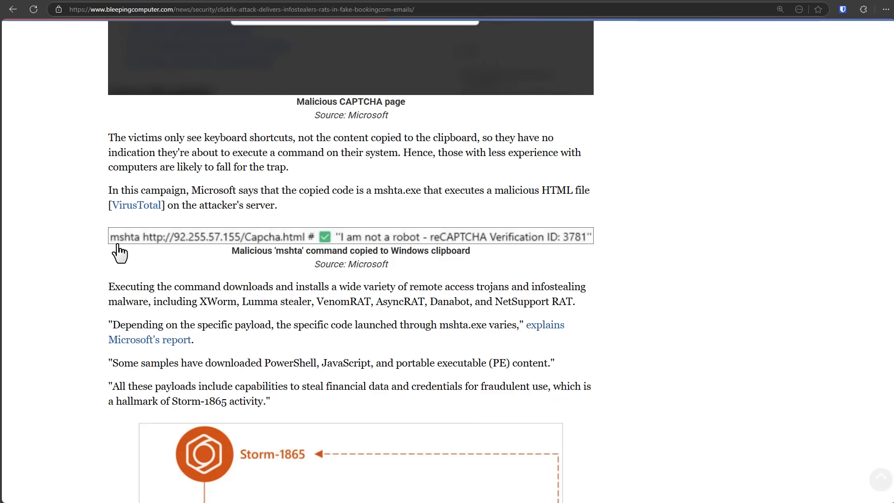
mouse_move(135, 252)
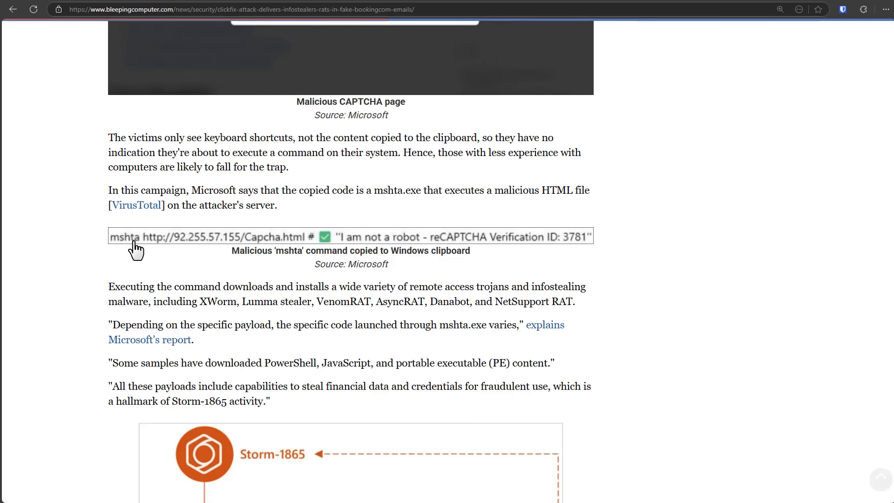
mouse_move(239, 246)
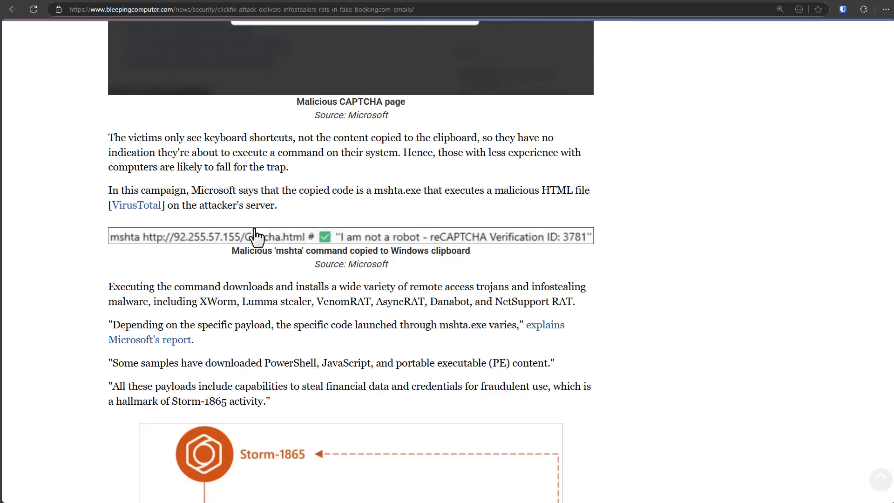
left_click_drag(198, 301, 349, 302)
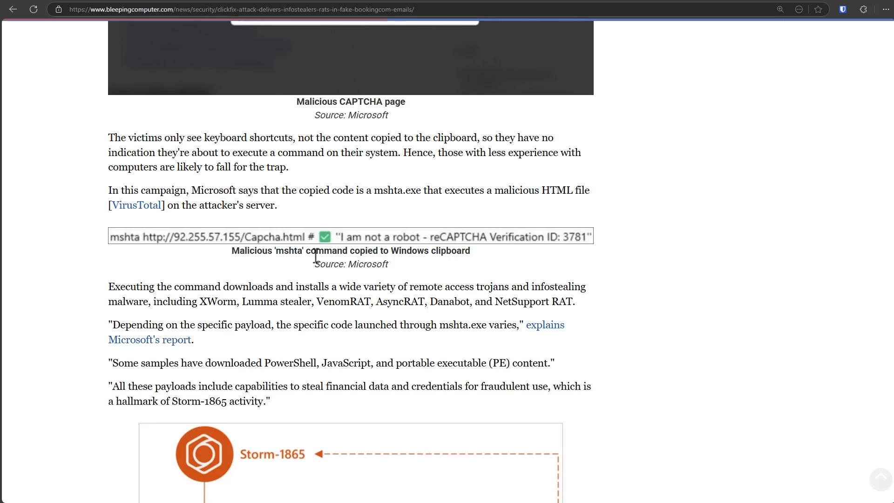
mouse_move(267, 249)
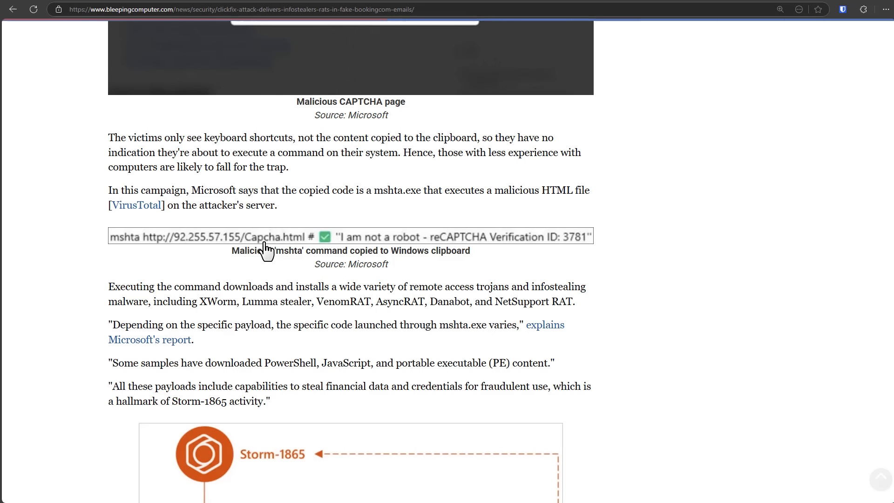
mouse_move(277, 252)
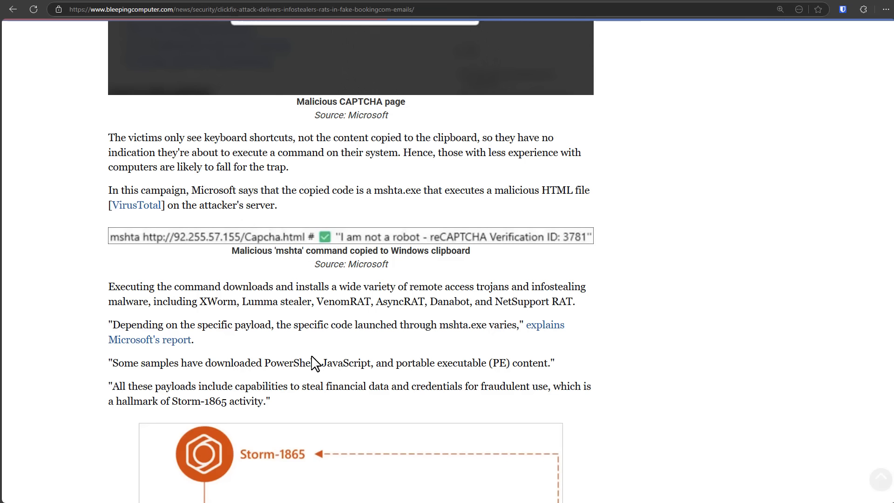
double_click(346, 363)
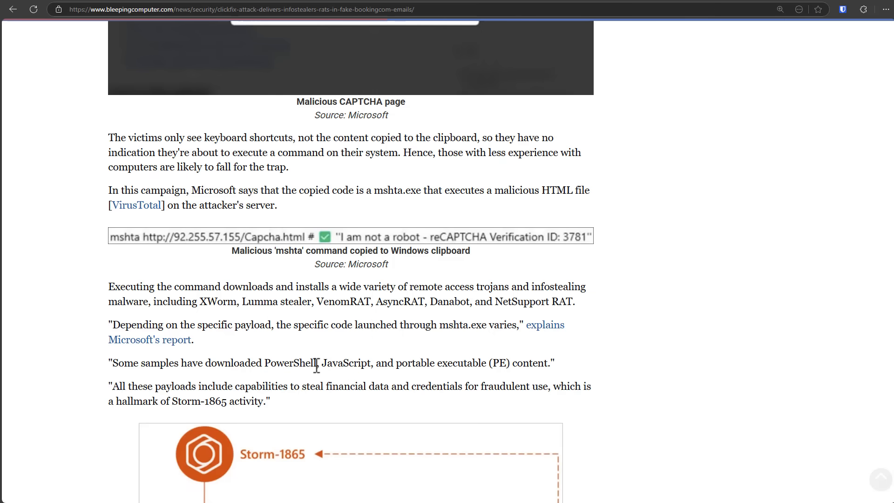
Scroll toward the Storm-1865 ClickFix attack overview diagram, then back up
scroll("down", 3)
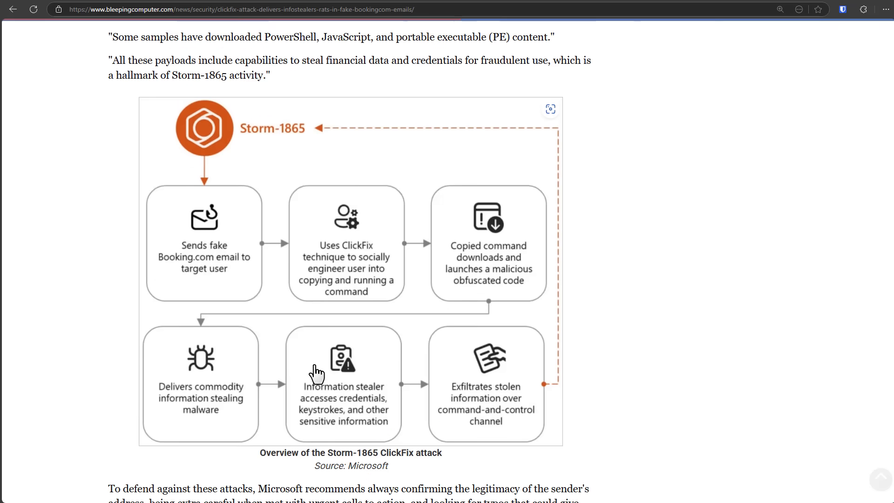
mouse_move(363, 312)
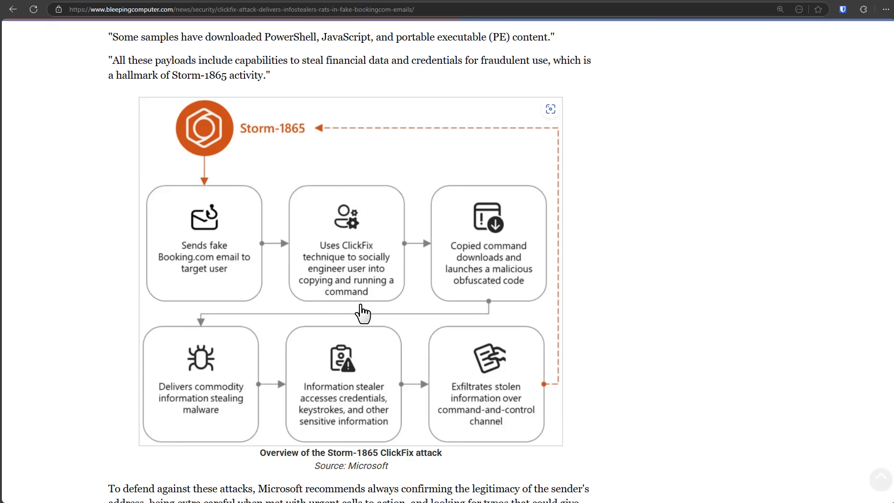
mouse_move(362, 261)
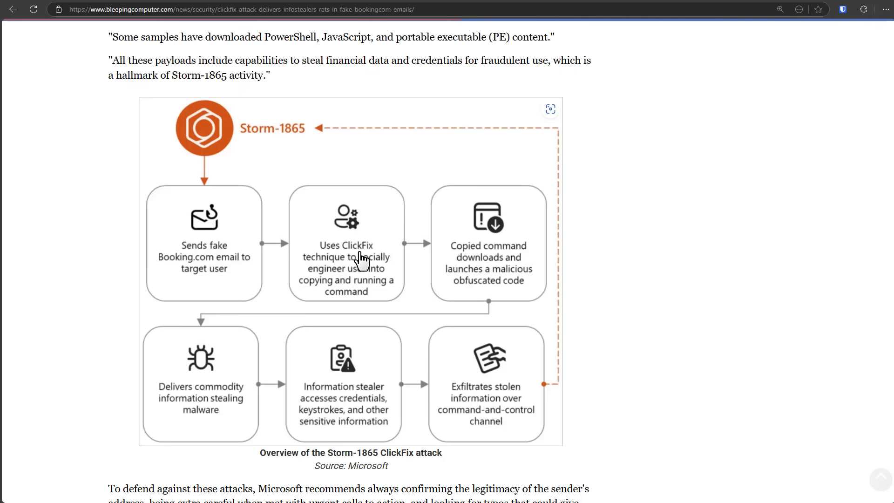
mouse_move(259, 327)
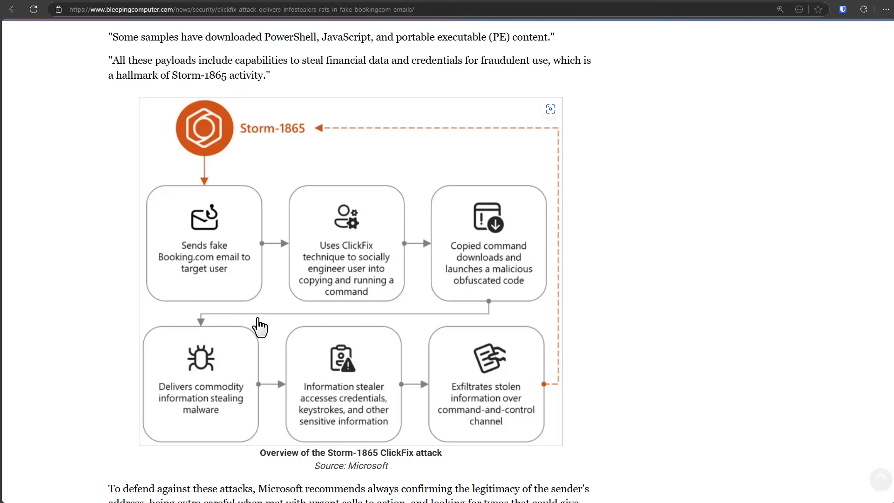
scroll("up", 3)
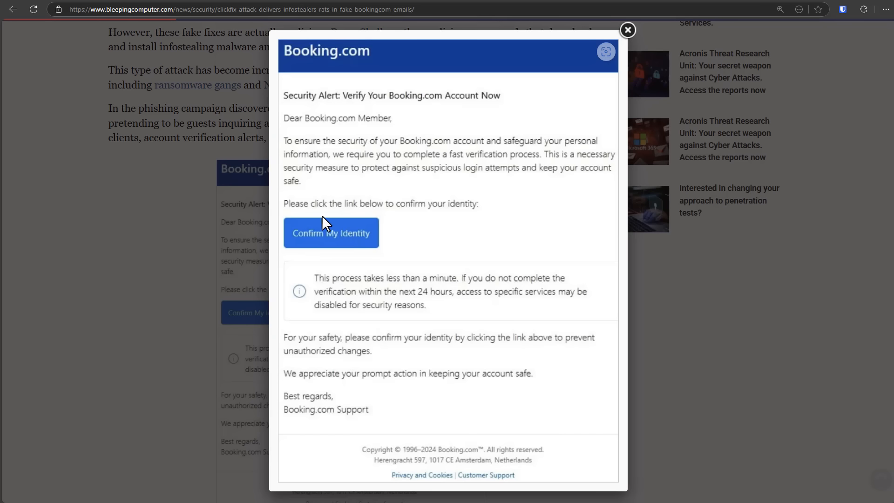
mouse_move(358, 251)
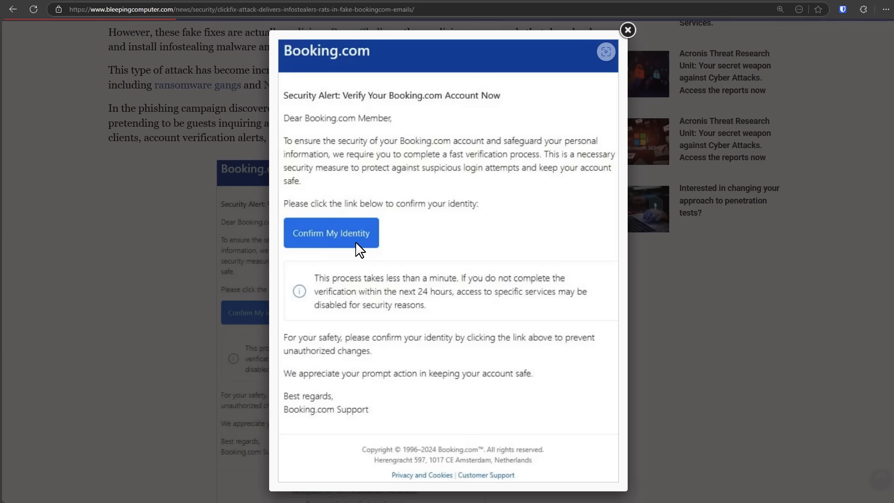
Close the enlarged Booking.com 'Verify Your Account' email image
left_click(627, 29)
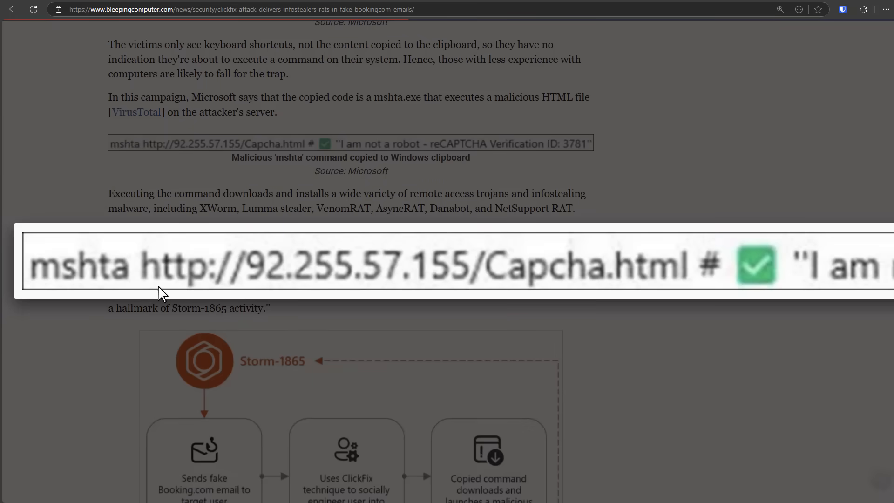
mouse_move(166, 296)
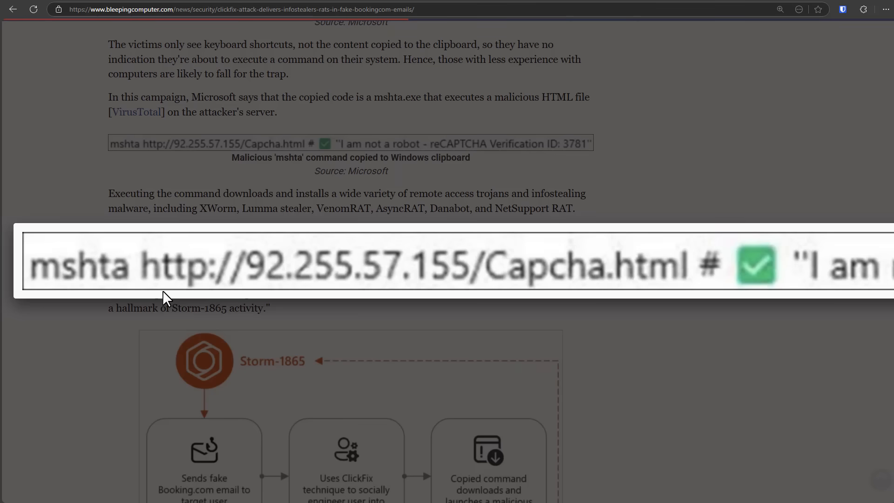
mouse_move(154, 305)
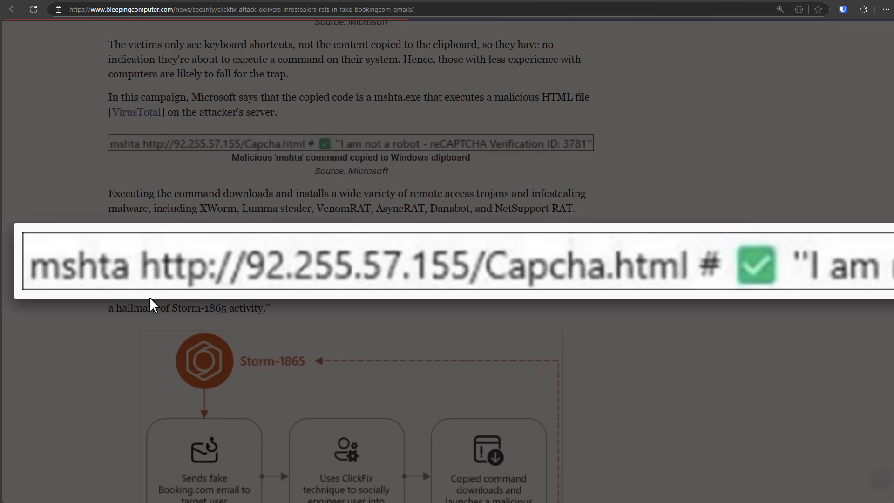
mouse_move(196, 322)
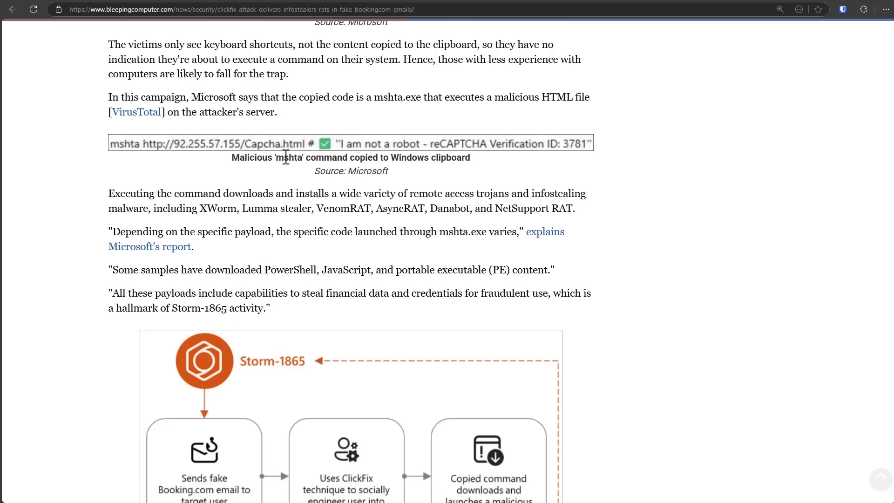
Scroll the article down toward the mshta command pointing to Capcha.html
scroll("down", 3)
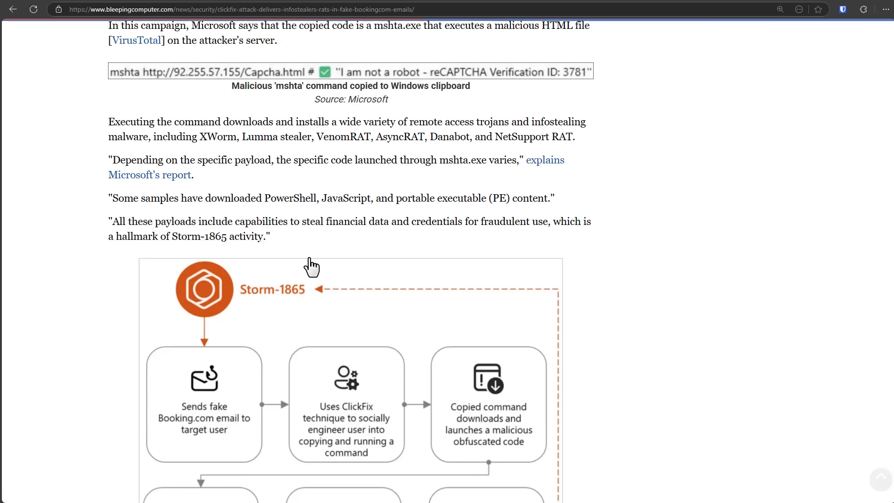
scroll("down", 3)
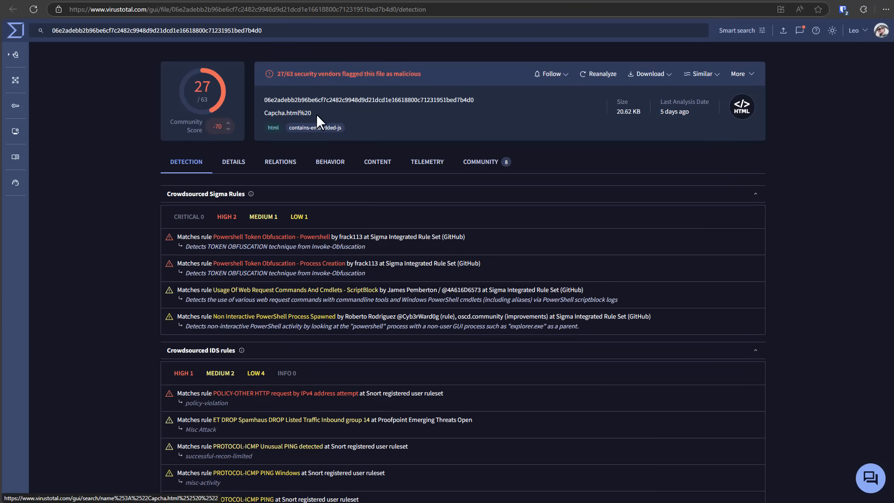
double_click(287, 112)
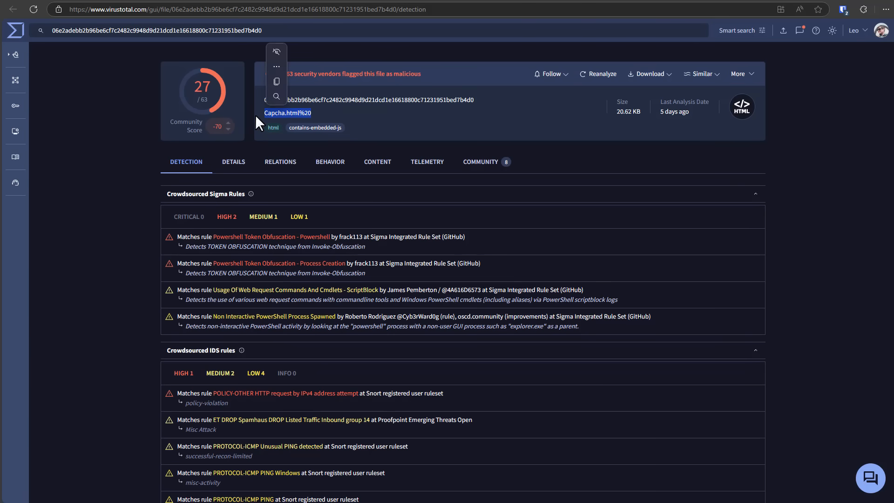
scroll("down", 3)
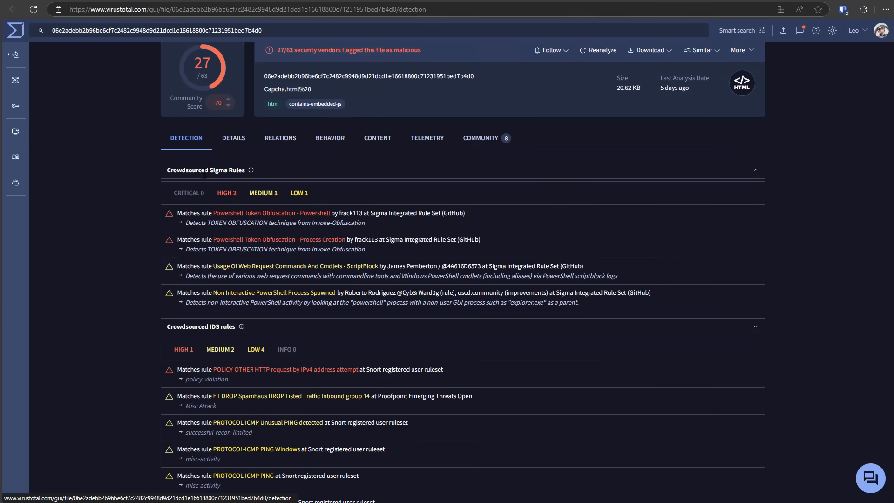
scroll("down", 3)
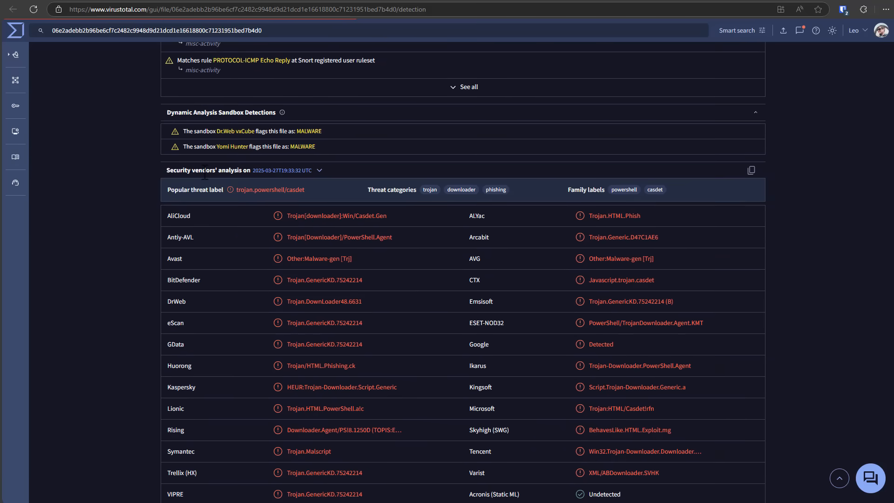
mouse_move(324, 280)
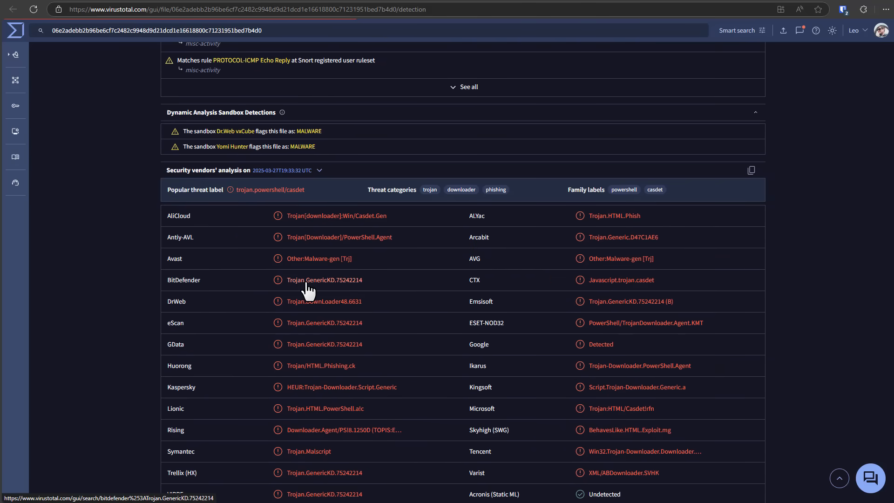
scroll("down", 3)
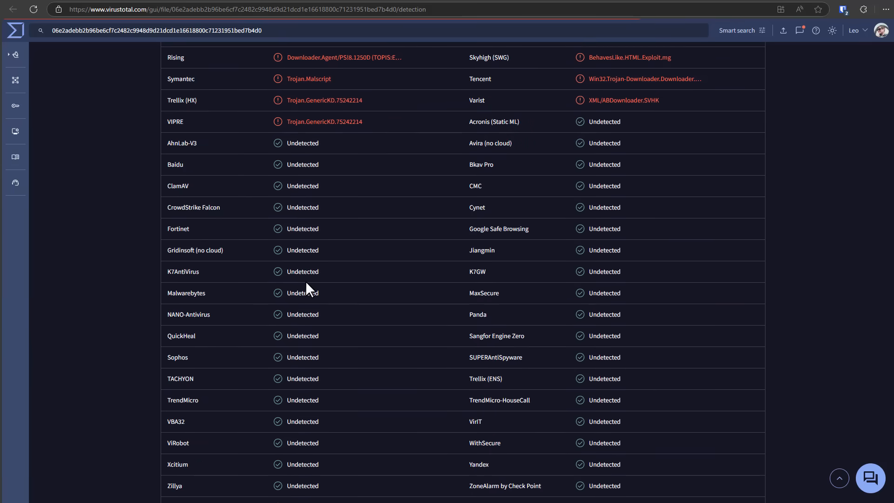
scroll("down", 3)
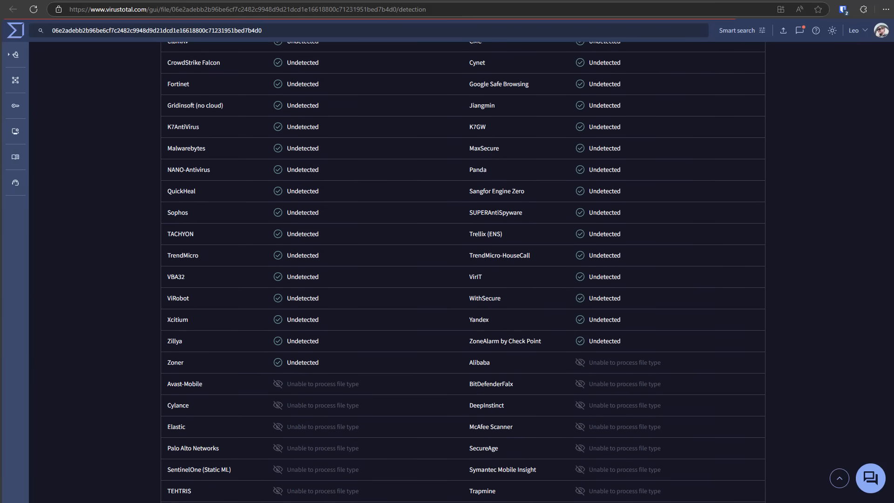
scroll("down", 3)
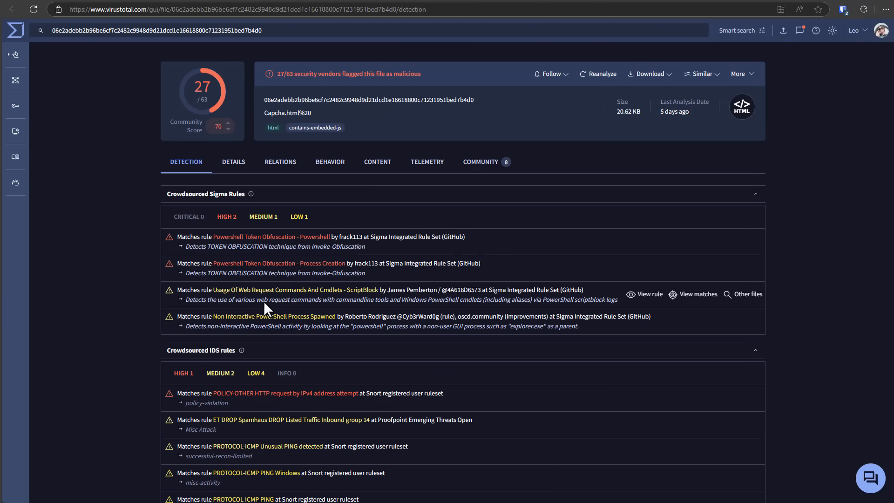
View Capcha.html's Details properties, then its Behavior summary in VirusTotal
left_click(233, 161)
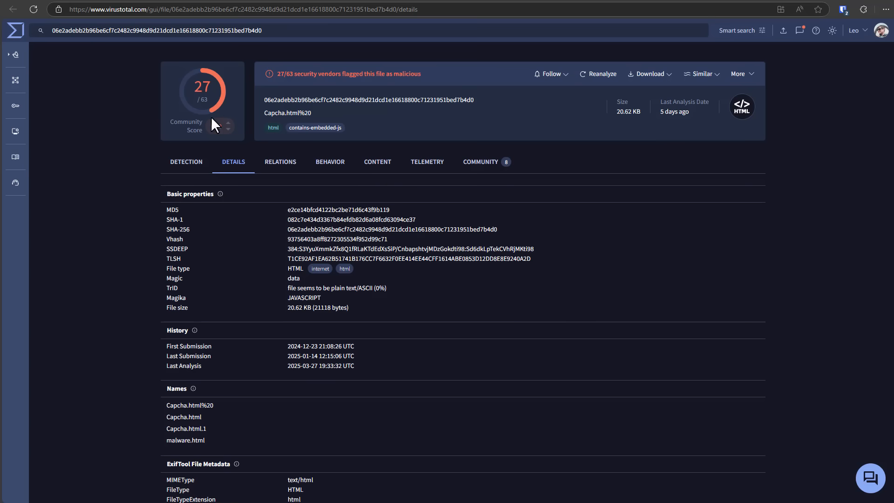
mouse_move(213, 122)
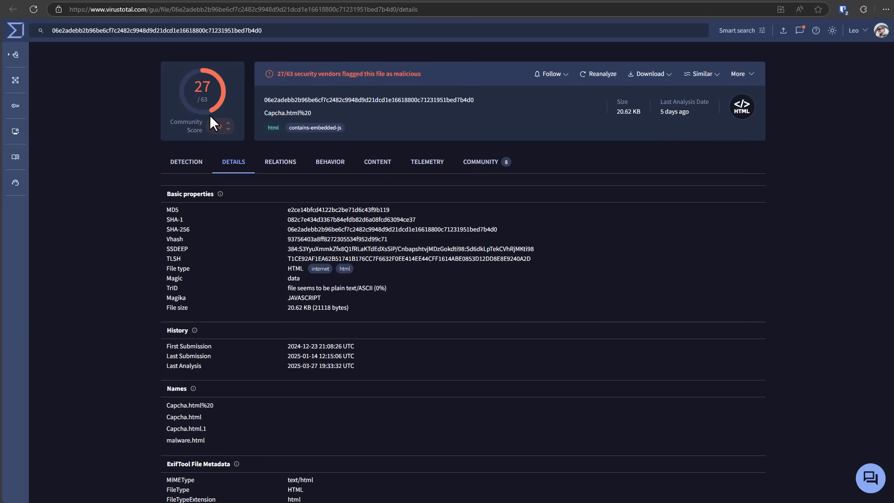
left_click(330, 161)
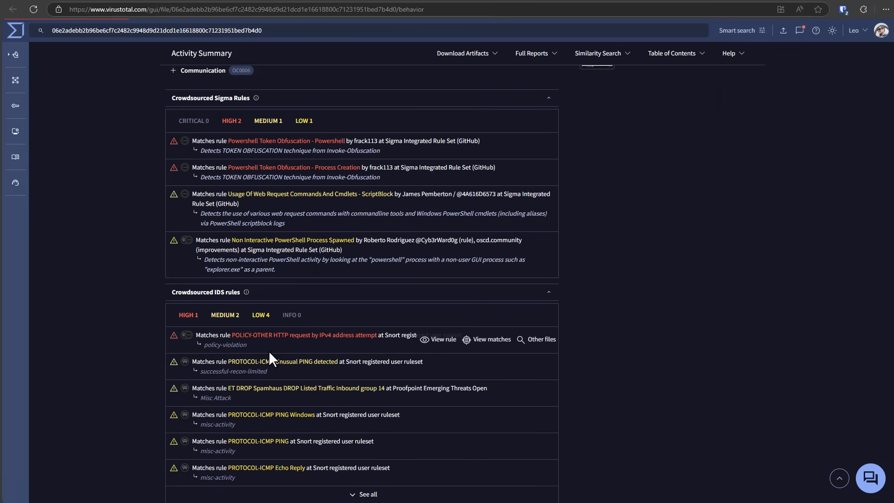
scroll("down", 3)
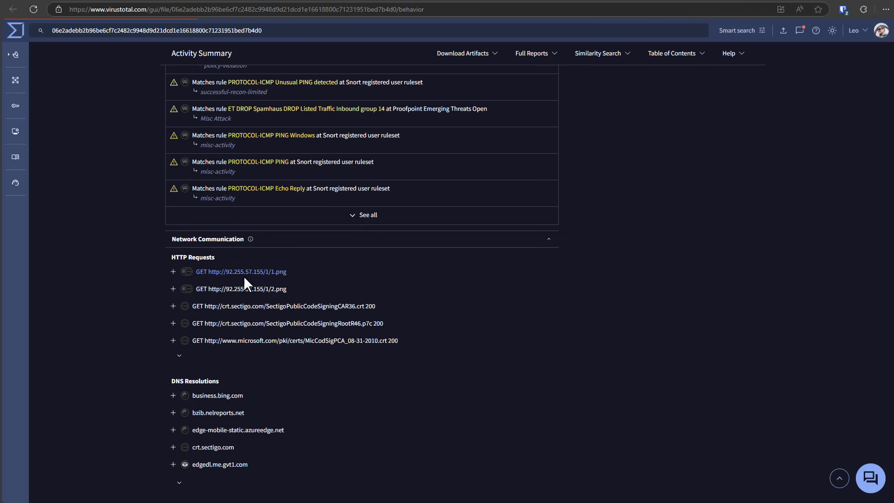
mouse_move(233, 284)
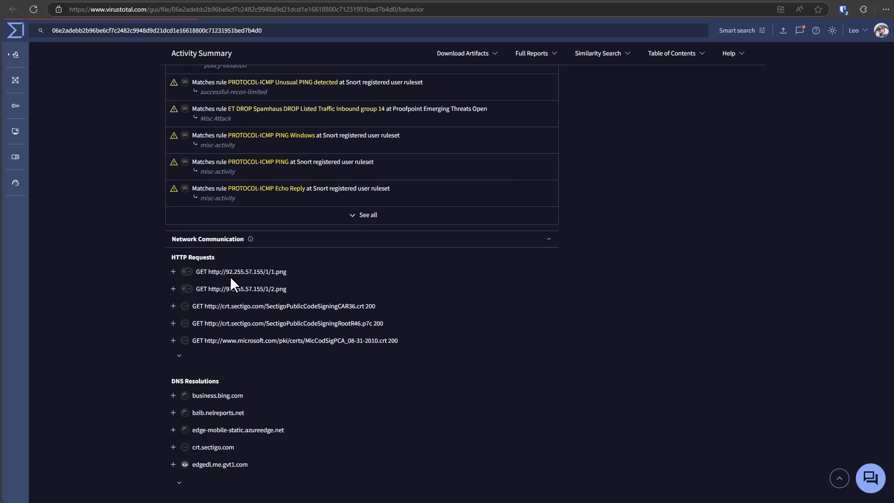
mouse_move(239, 288)
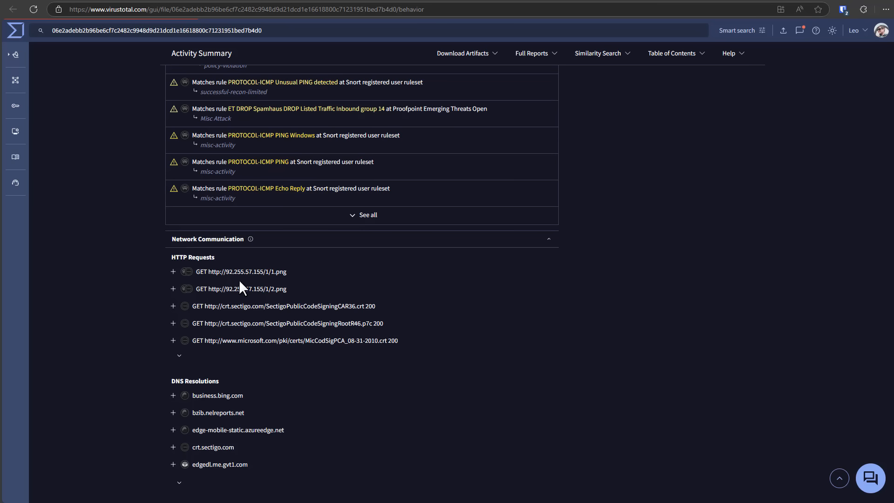
mouse_move(268, 285)
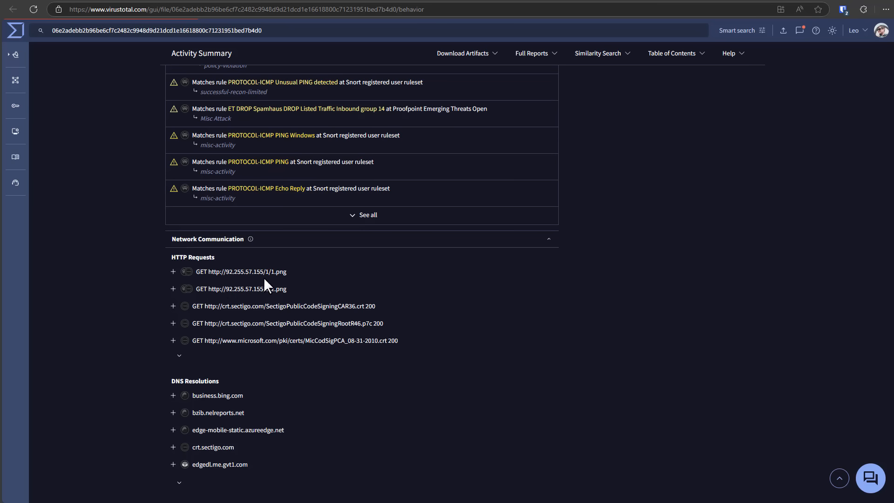
mouse_move(264, 284)
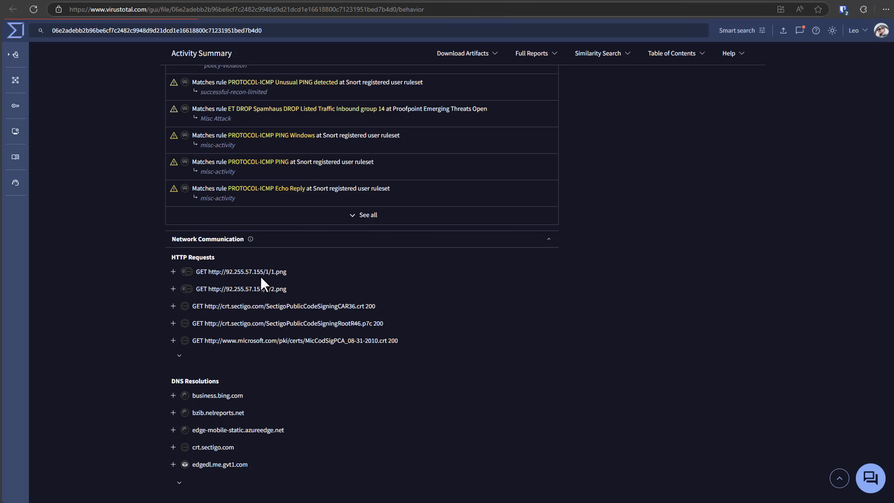
mouse_move(238, 285)
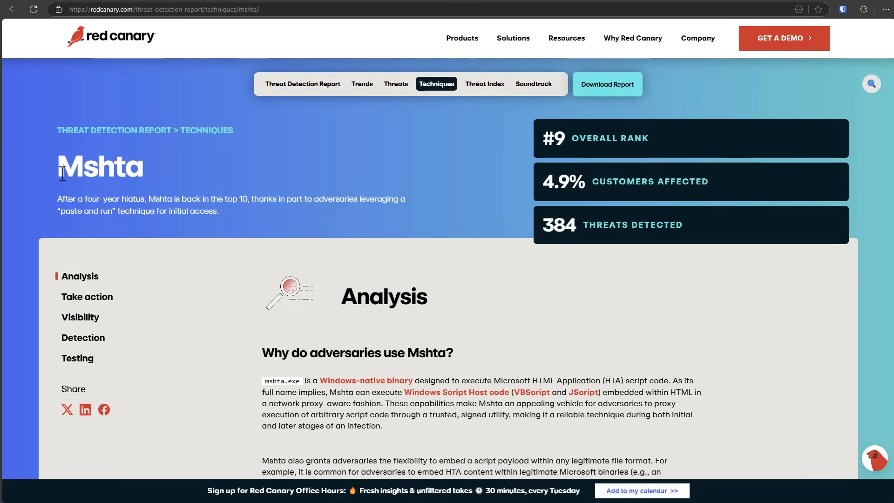
mouse_move(132, 178)
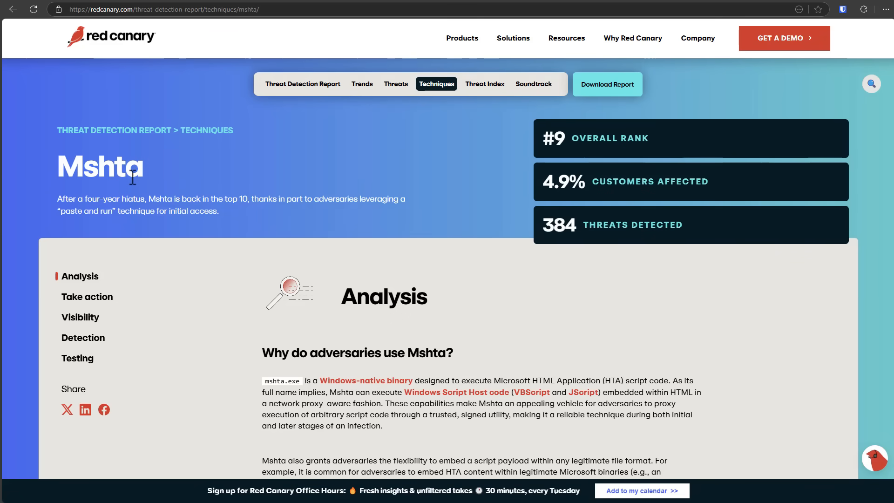
mouse_move(51, 181)
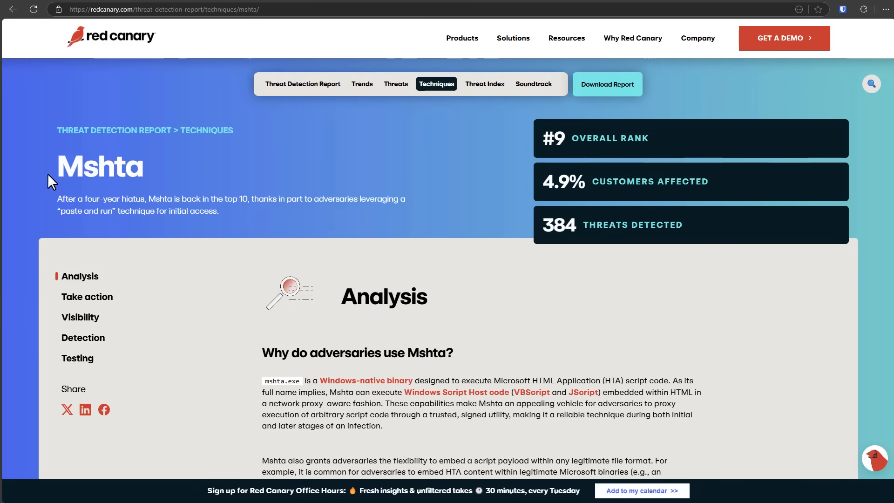
mouse_move(81, 170)
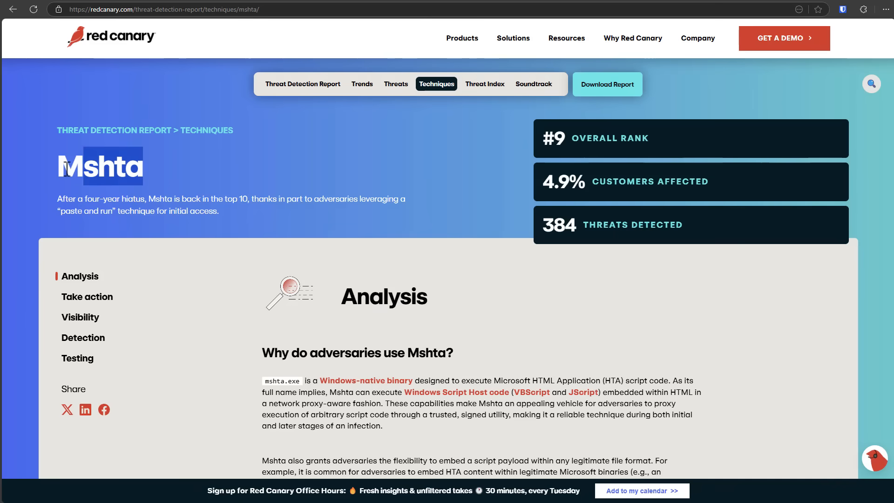
scroll("down", 3)
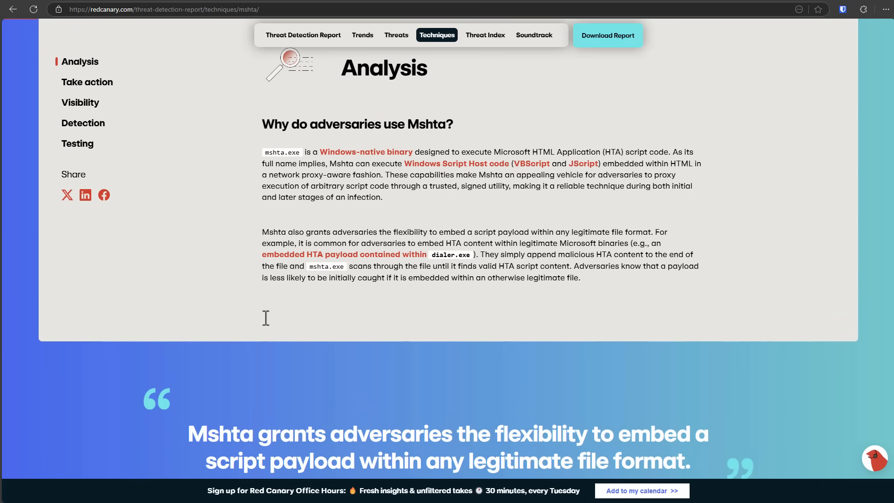
mouse_move(304, 262)
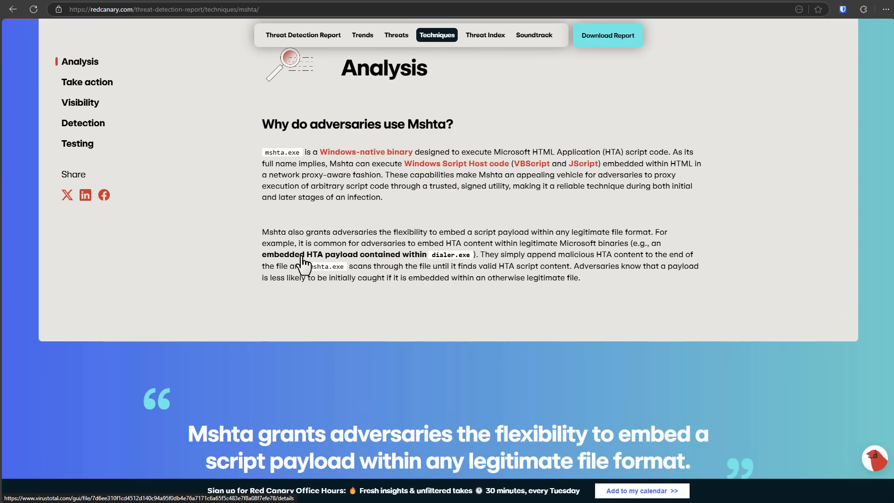
mouse_move(321, 264)
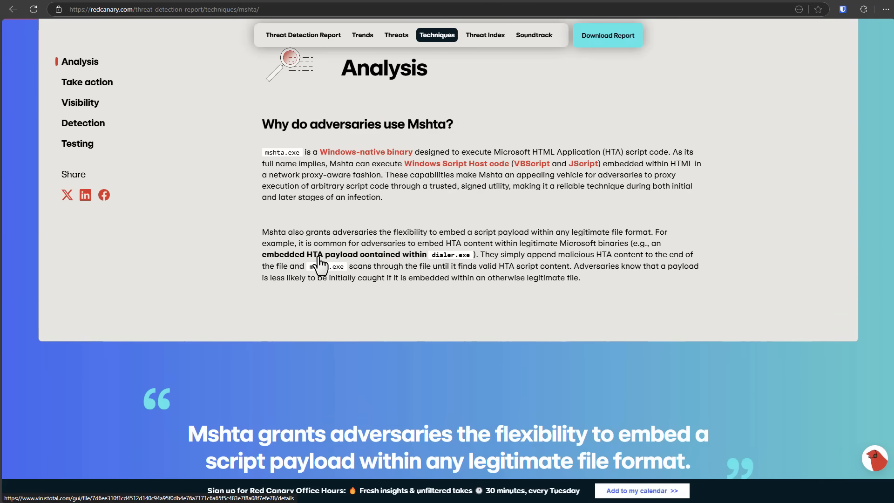
mouse_move(320, 254)
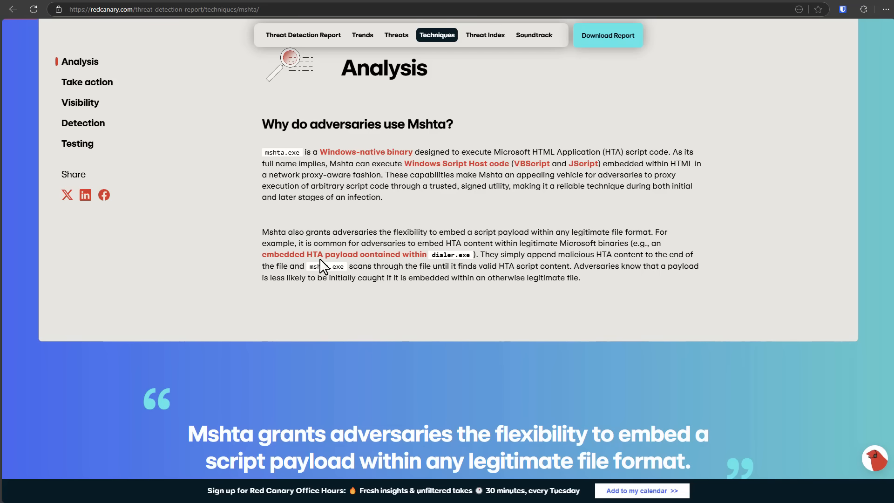
double_click(326, 265)
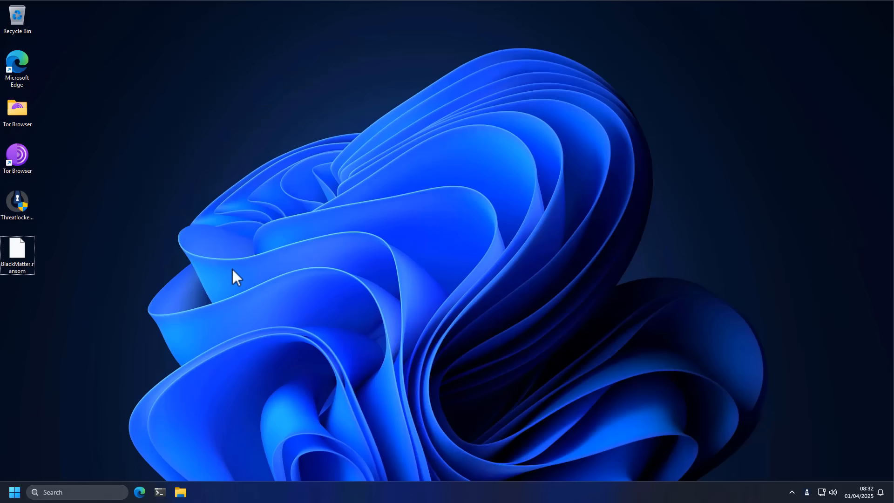
mouse_move(51, 268)
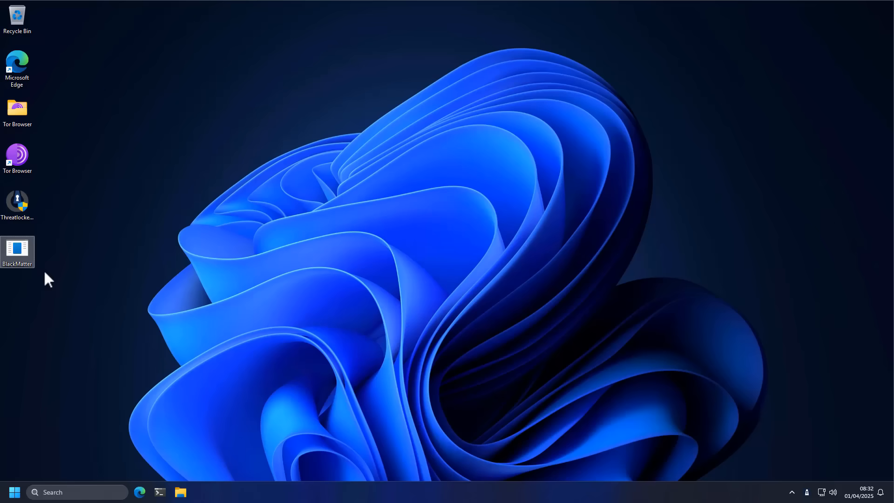
Launch the BlackMatter ransomware sample from the desktop
double_click(17, 251)
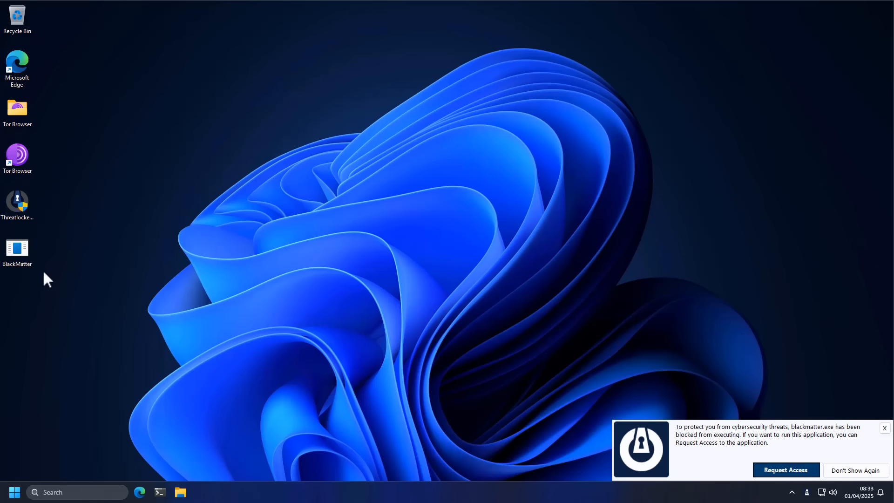
mouse_move(683, 444)
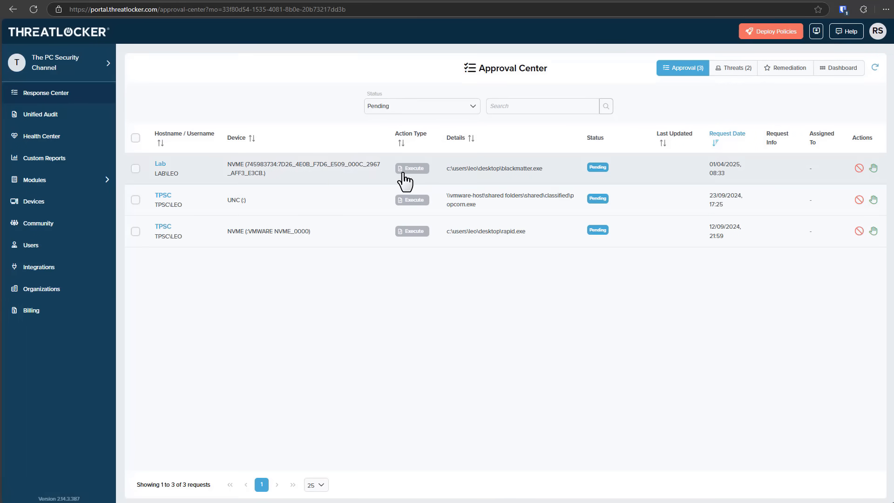
left_click(411, 167)
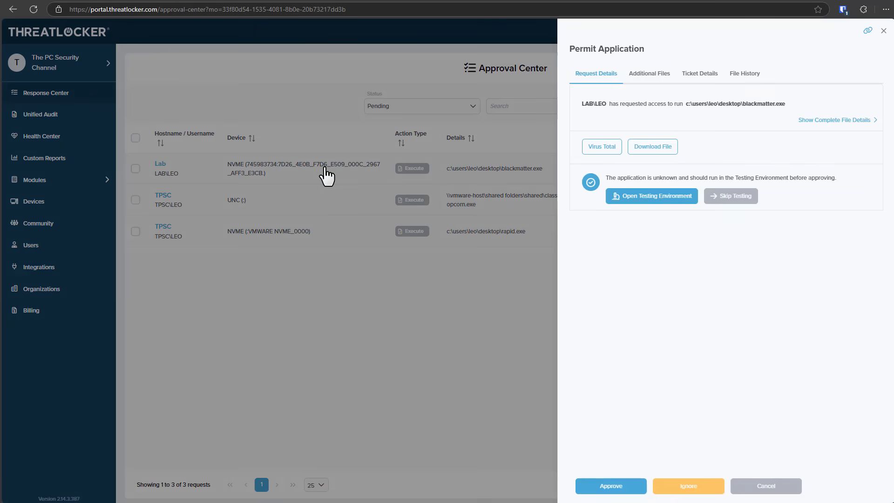
left_click(650, 196)
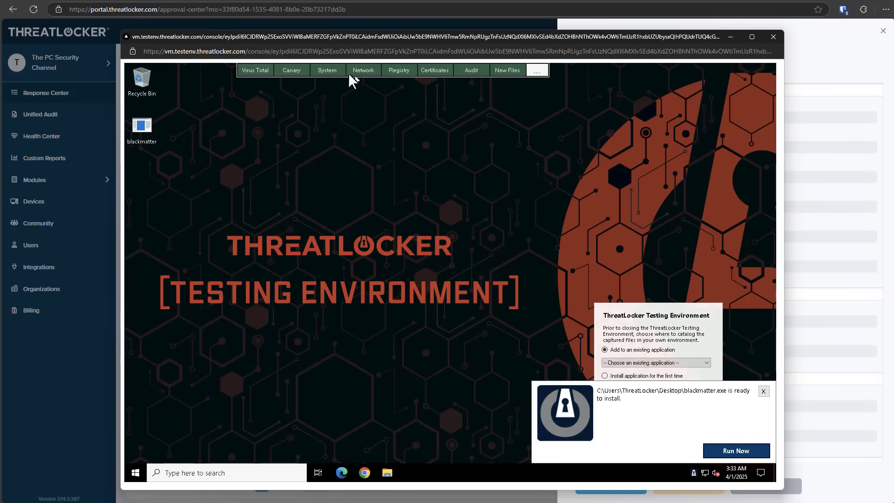
left_click(736, 450)
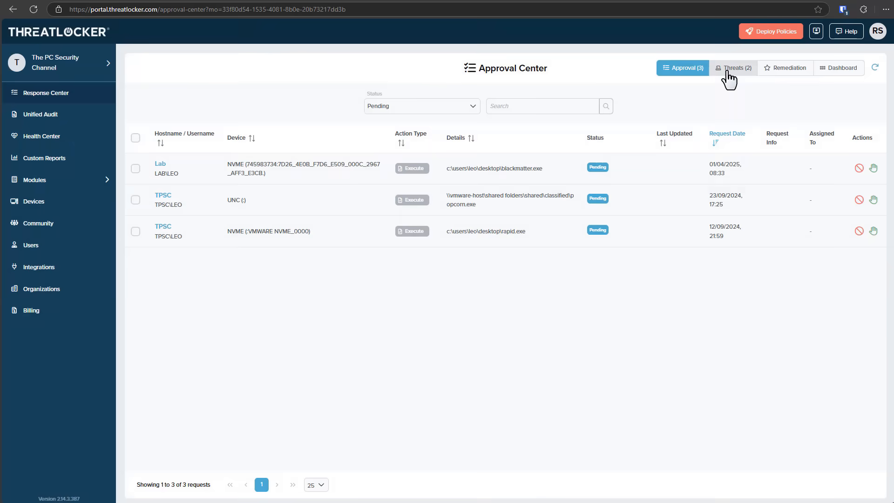
Open the Threats list, then Atlas's alert details, then its Executes log
left_click(734, 68)
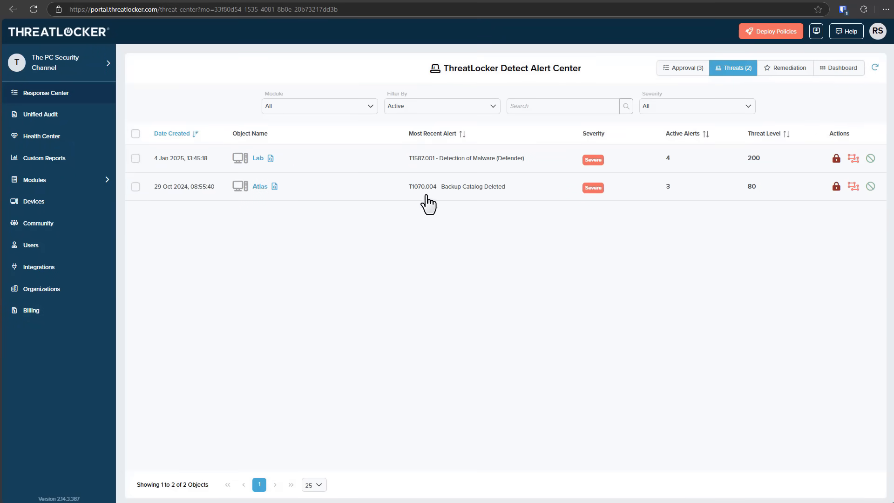
left_click(260, 186)
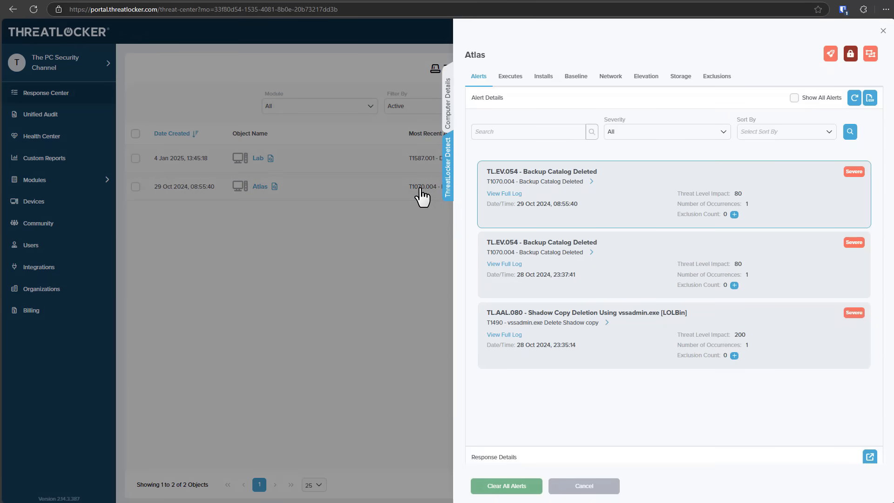
mouse_move(655, 325)
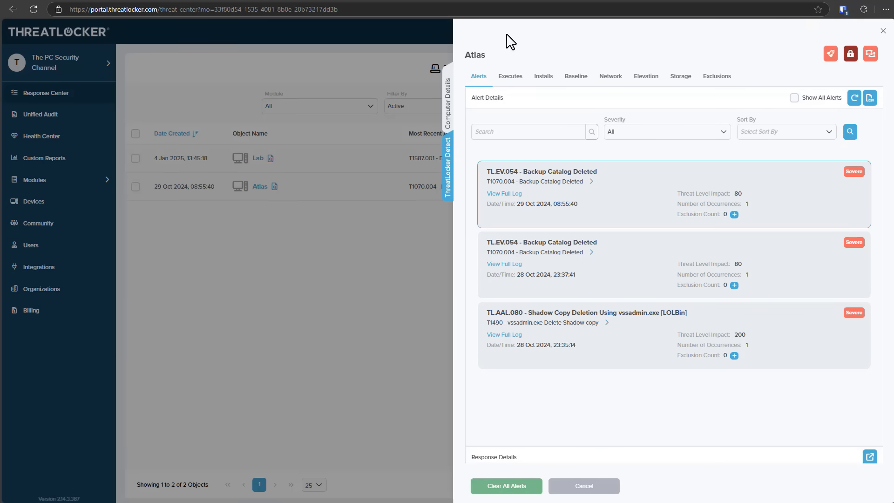
left_click(509, 76)
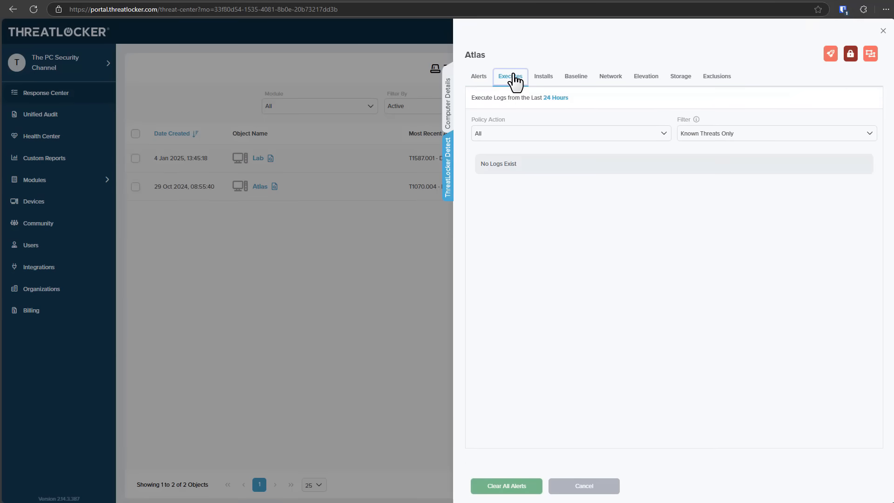